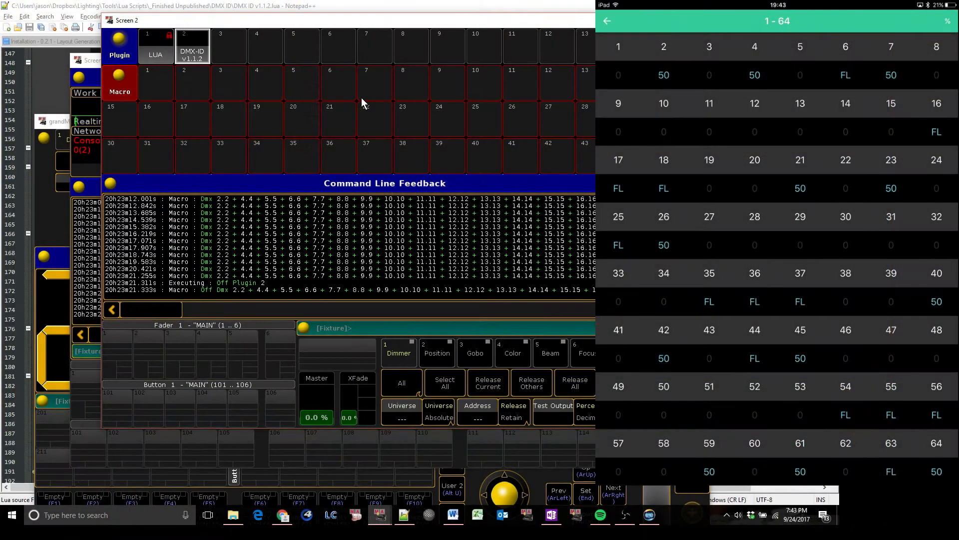
# Step: Show the MA Network Configuration DMX node list with its XLR output universes 1–3 and 16
pyautogui.click(192, 47)
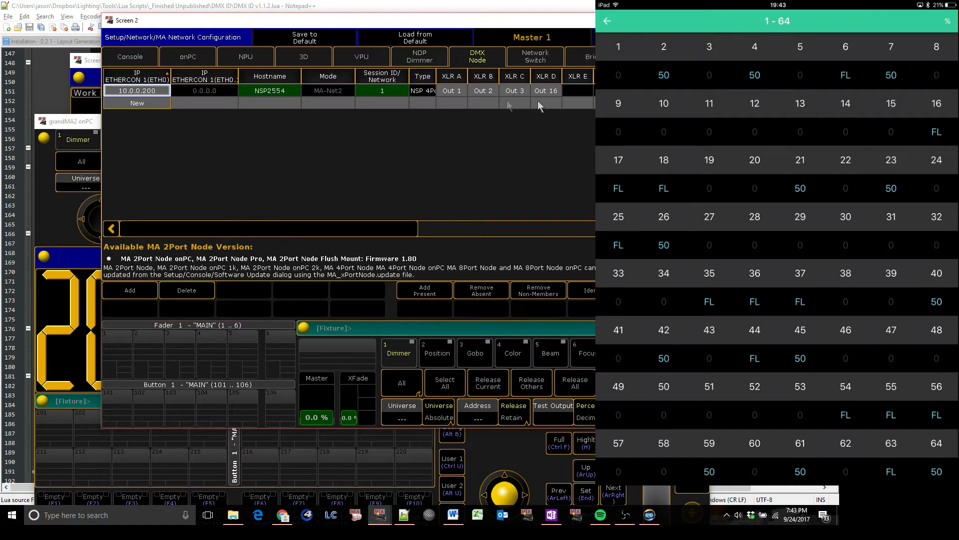
# Step: Inspect the node's output universe assignments before re-importing DMX-ID v1.1.2 into plugin 2
pyautogui.click(450, 91)
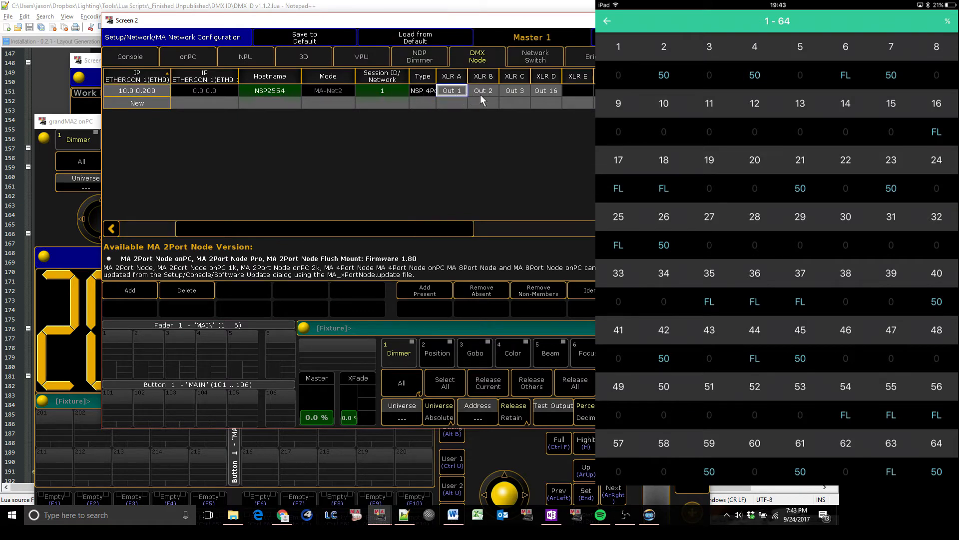
pyautogui.click(545, 91)
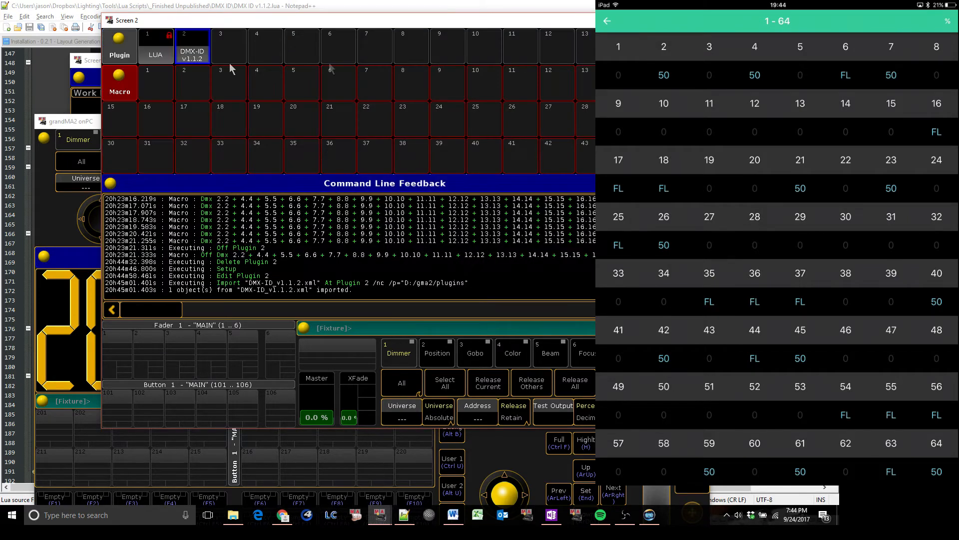
# Step: Run the DMX-ID plugin so each universe flashes its number, value 16 on channel 1
pyautogui.click(192, 48)
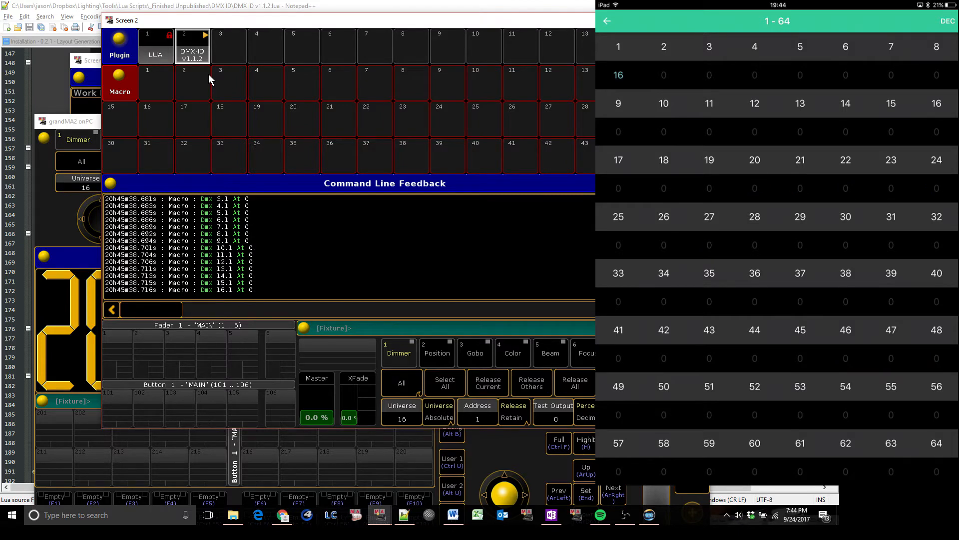
pyautogui.moveTo(197, 108)
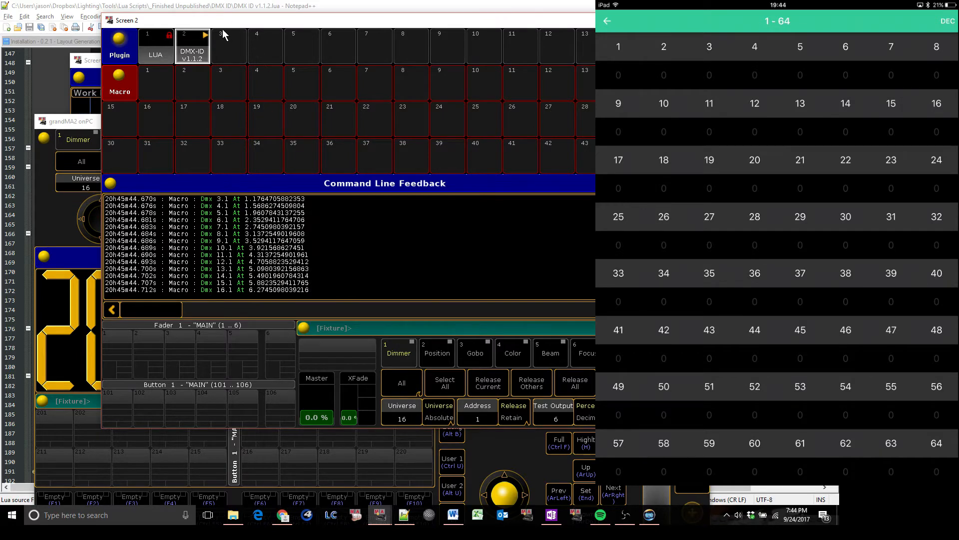
# Step: Stop DMX-ID, run it again through the universes up to 64, then switch it off
pyautogui.click(192, 46)
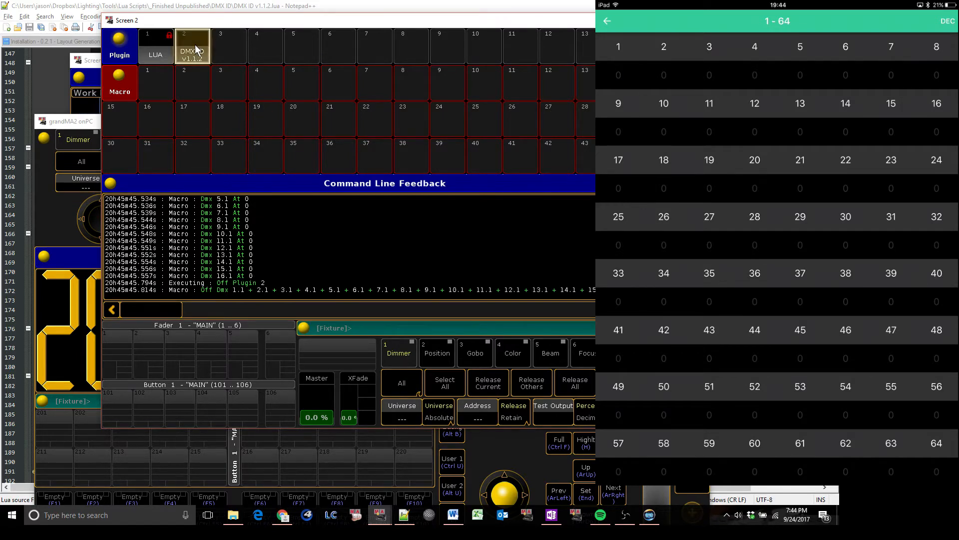
pyautogui.click(192, 46)
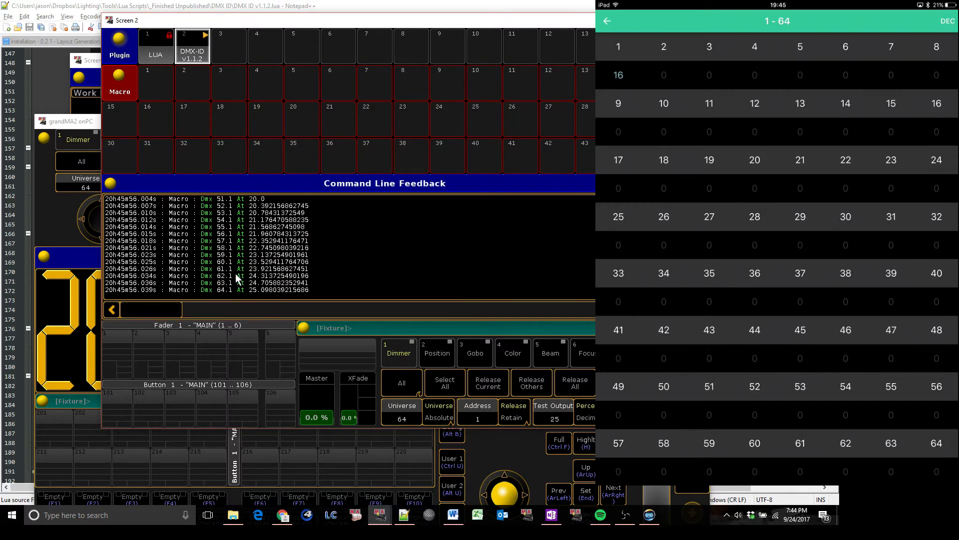
pyautogui.click(192, 47)
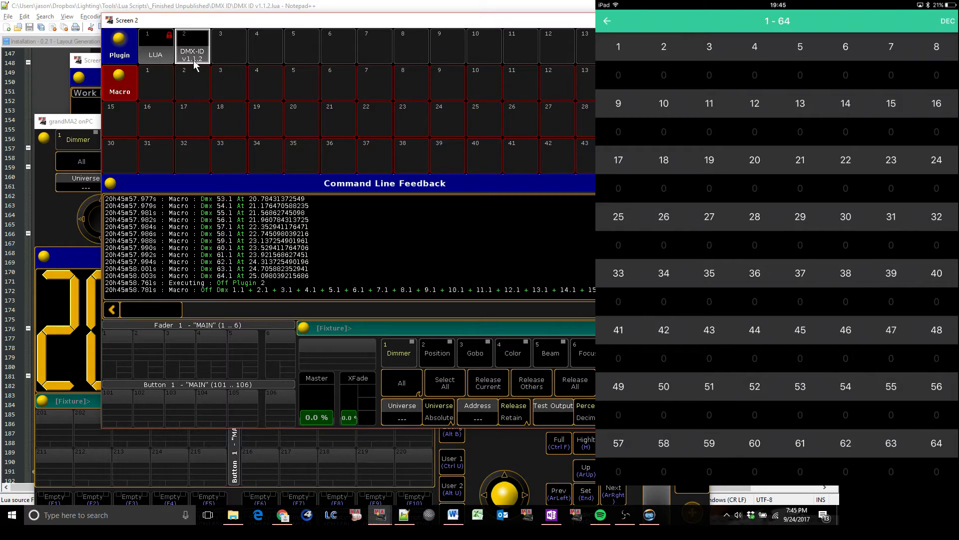
# Step: Run DMX-ID from starting universe 16 and let it finish after universe 255
pyautogui.click(192, 47)
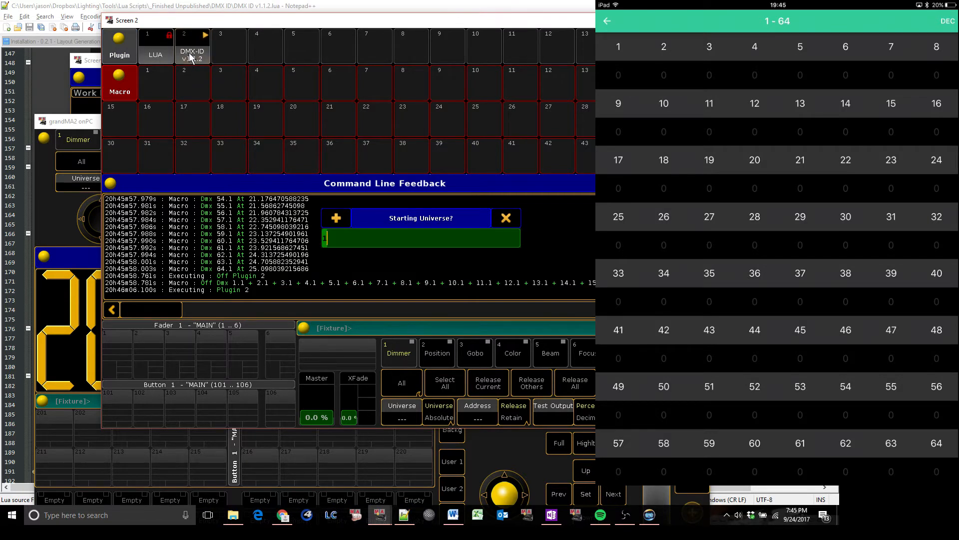
pyautogui.write('16')
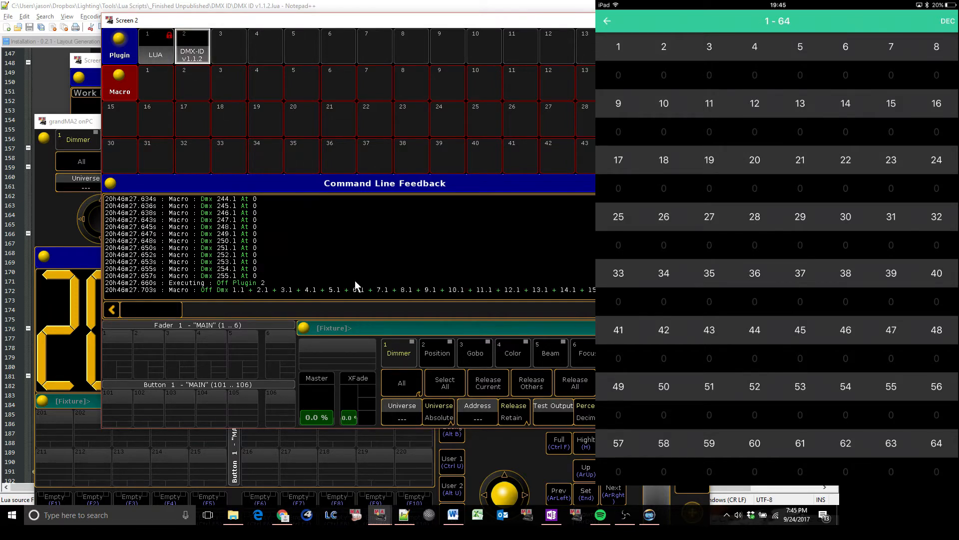
pyautogui.moveTo(278, 294)
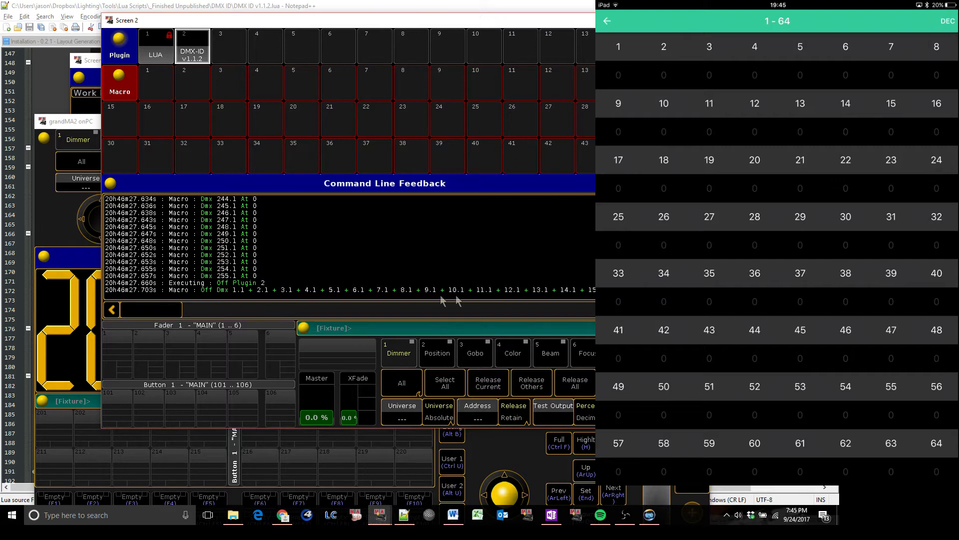
pyautogui.moveTo(451, 280)
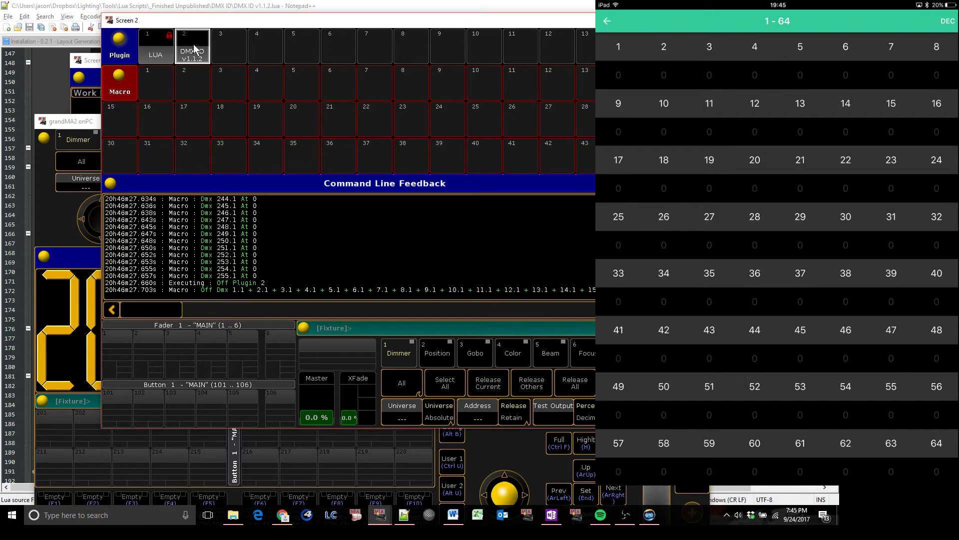
# Step: Edit plugin 2's code and change local readout_percent from false to true
pyautogui.doubleClick(191, 46)
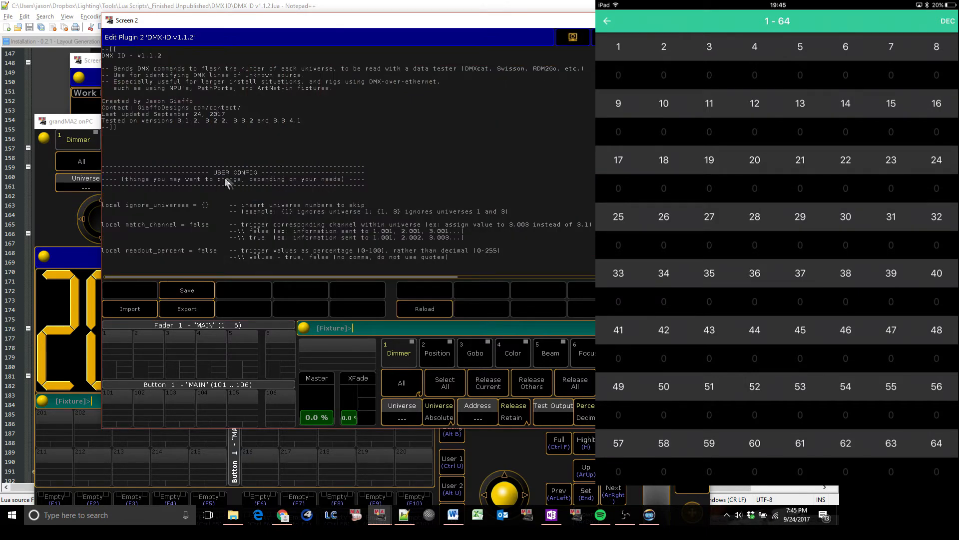
pyautogui.scroll(-3)
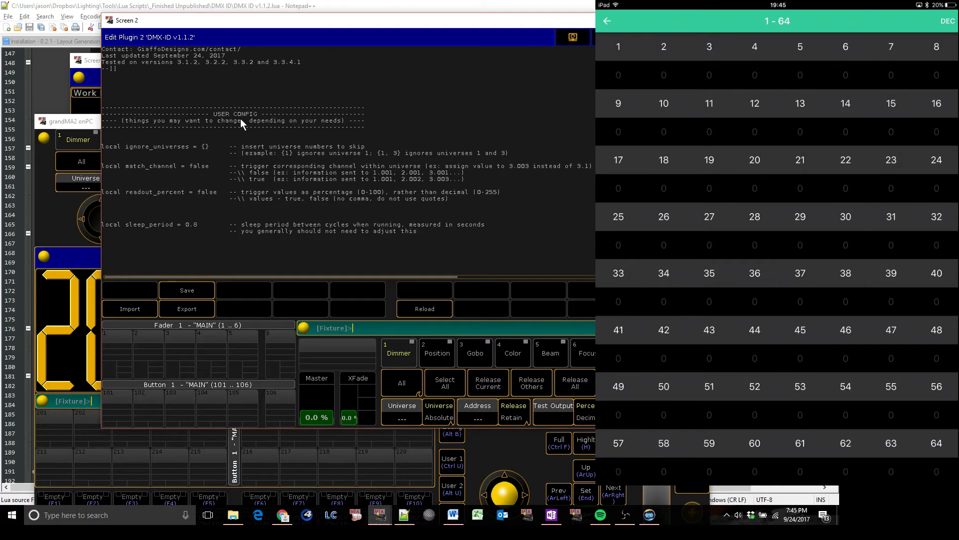
pyautogui.moveTo(251, 129)
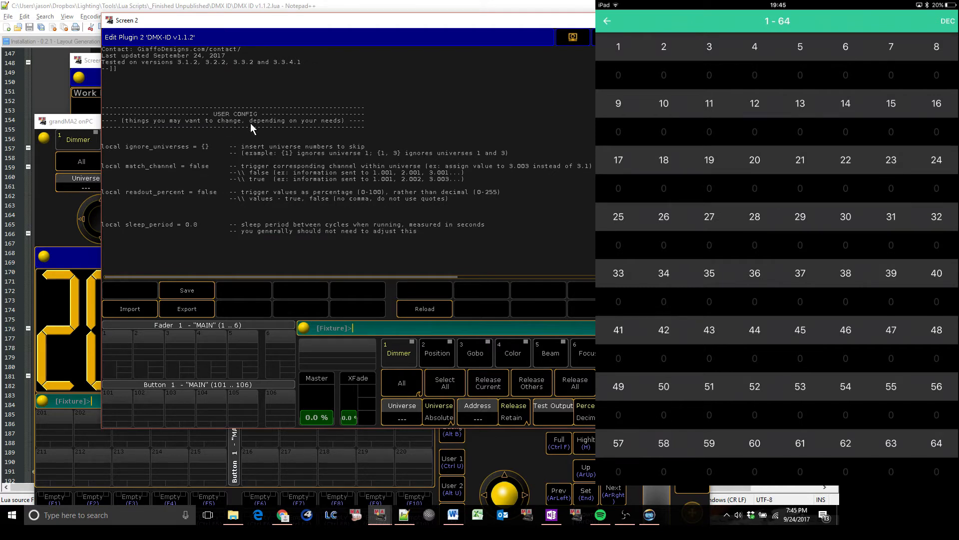
pyautogui.moveTo(167, 244)
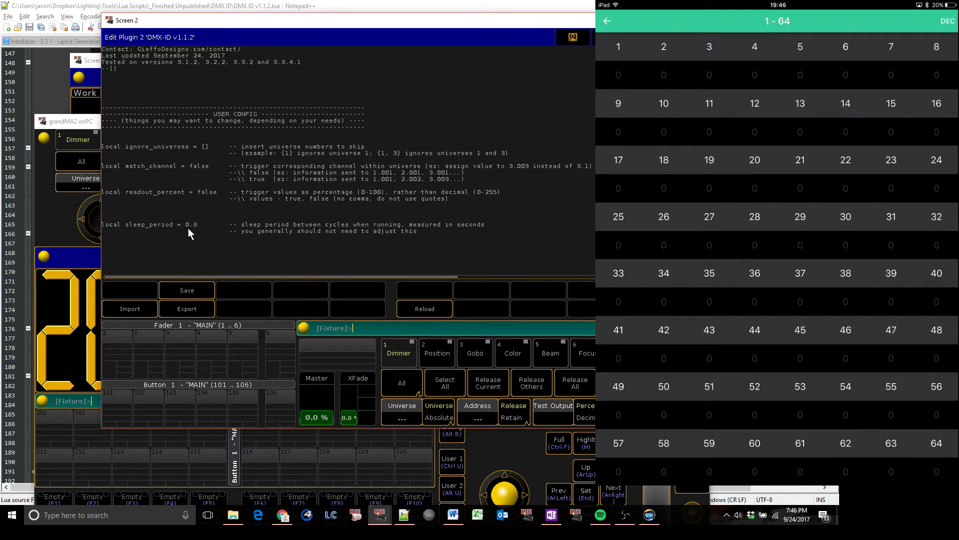
pyautogui.moveTo(231, 222)
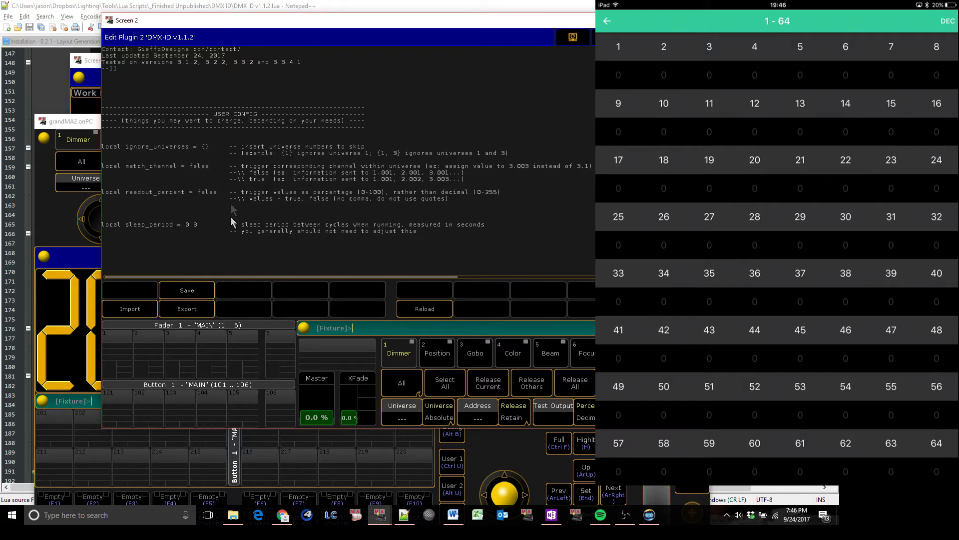
pyautogui.moveTo(135, 204)
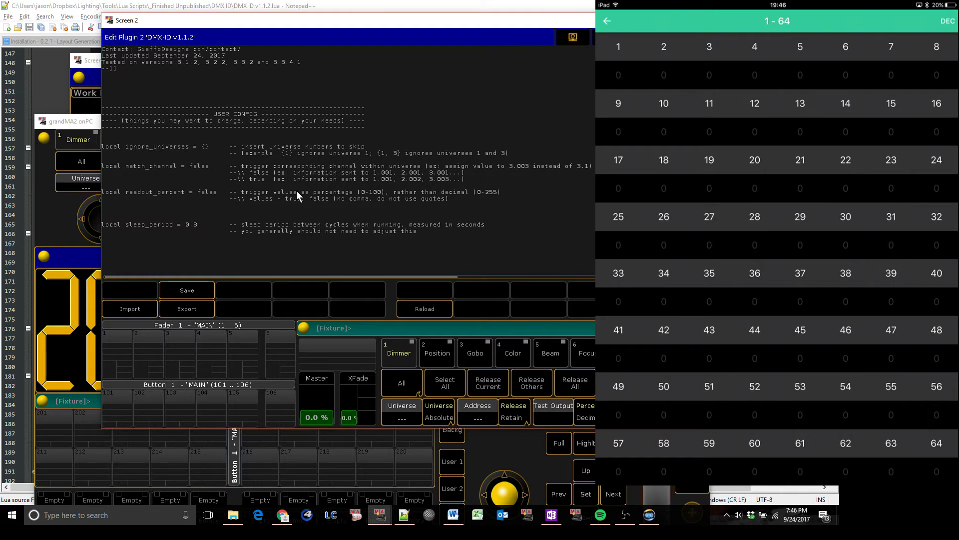
pyautogui.moveTo(294, 195)
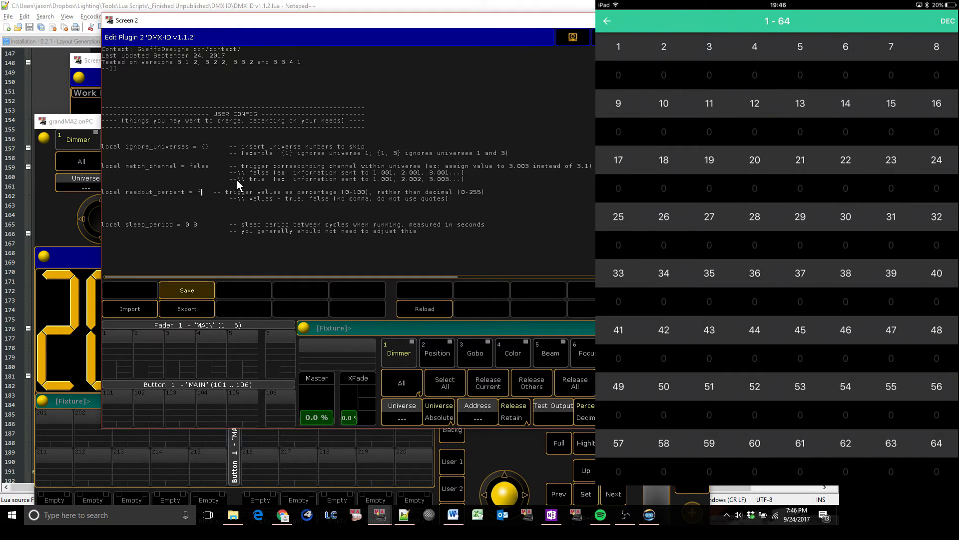
pyautogui.write('rue')
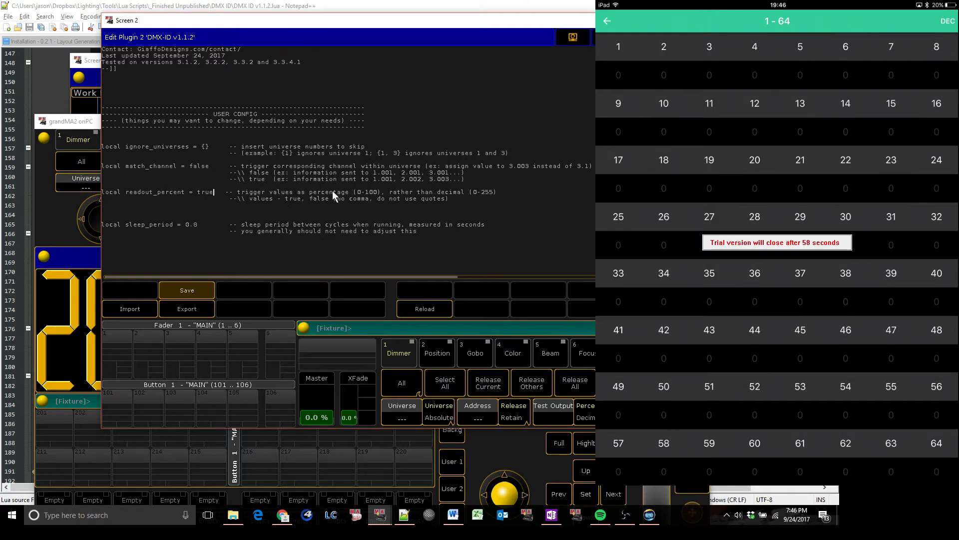
pyautogui.moveTo(292, 168)
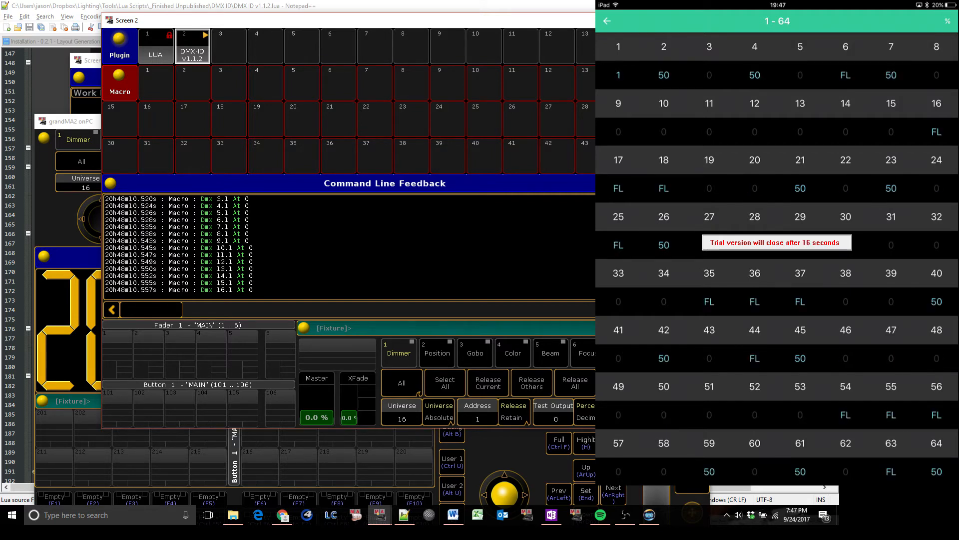
# Step: Stop the percent-readout run showing values like 50 and FL, and reopen the plugin code
pyautogui.click(192, 47)
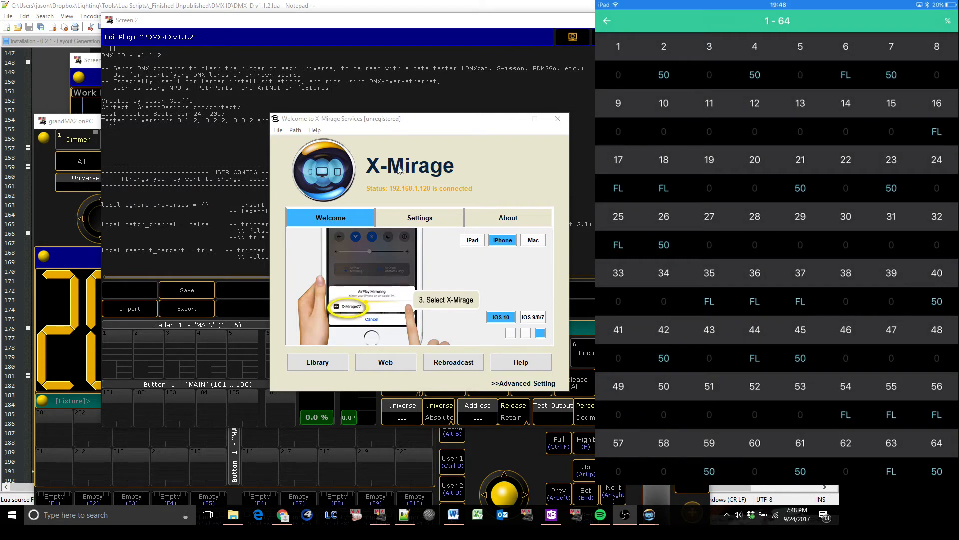
pyautogui.moveTo(541, 148)
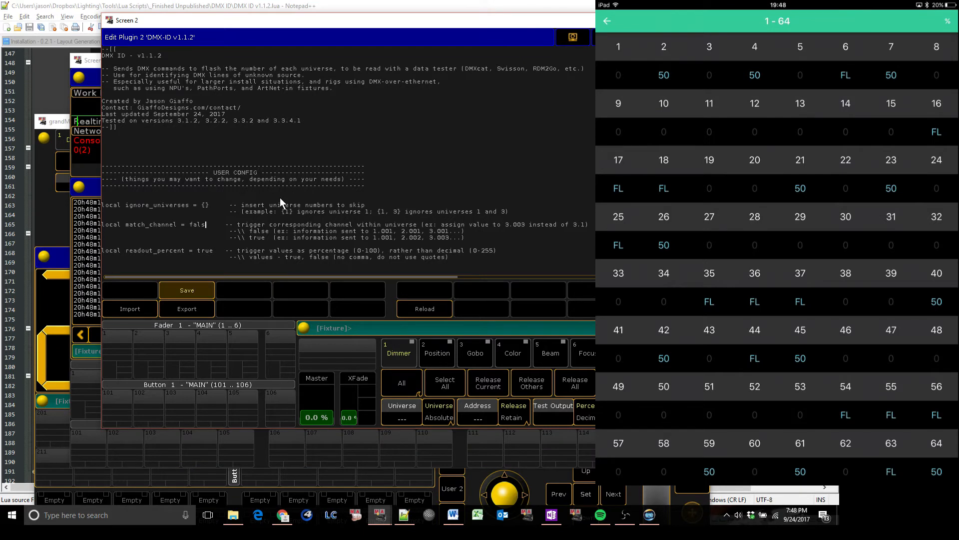
# Step: Change local match_channel from false to true in Edit Plugin 2
pyautogui.write('rue')
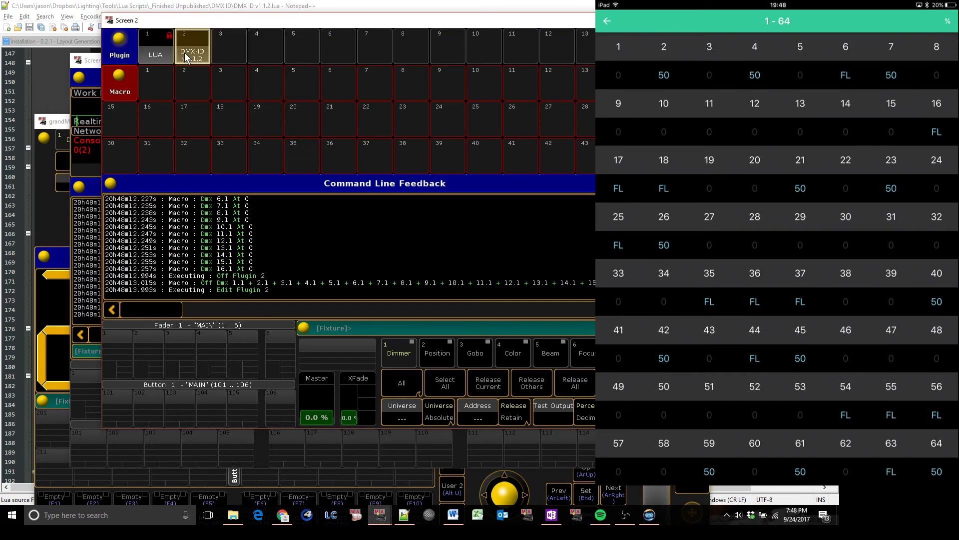
# Step: Run DMX-ID with match_channel sending values like 1.1 and 2.2, then turn it off
pyautogui.click(192, 46)
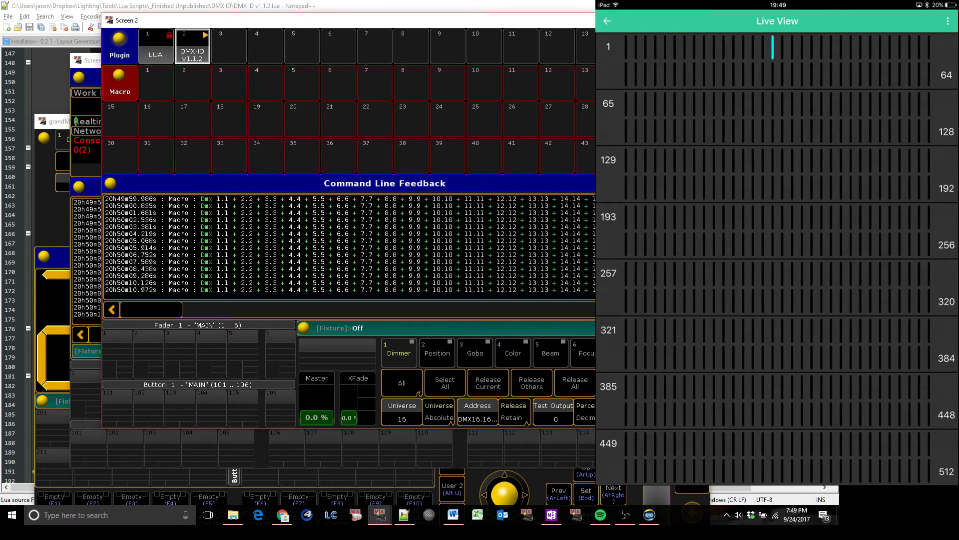
pyautogui.click(192, 47)
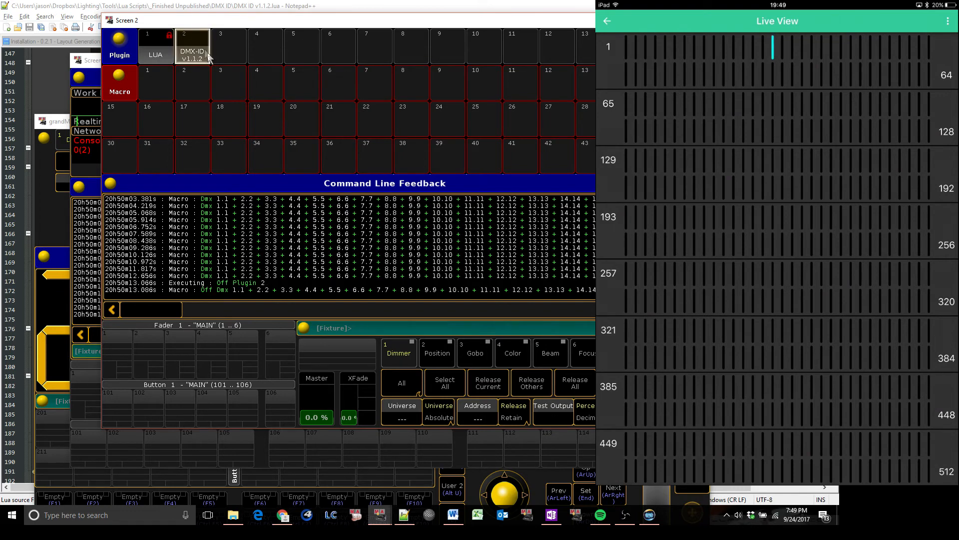
# Step: Edit plugin 2 and set local ignore_universes = {1, 3} so those universes are skipped
pyautogui.doubleClick(191, 46)
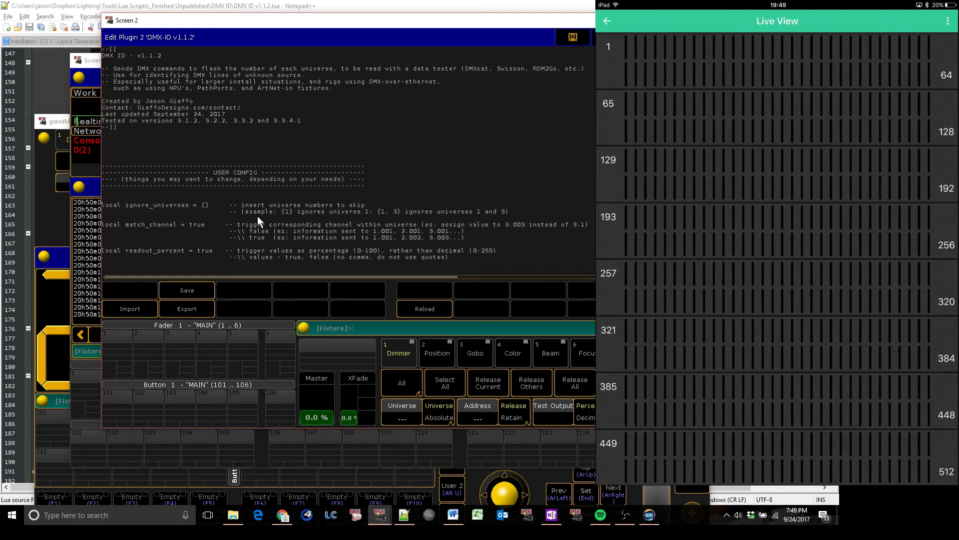
pyautogui.click(353, 327)
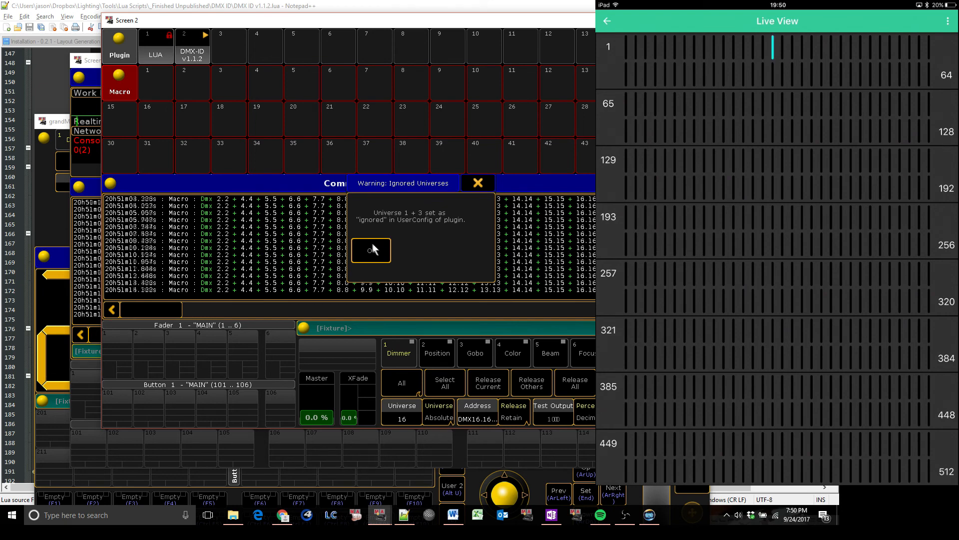
# Step: Dismiss the 'Warning: Ignored Universes' popup and let DMX-ID keep flashing the remaining universes
pyautogui.click(370, 249)
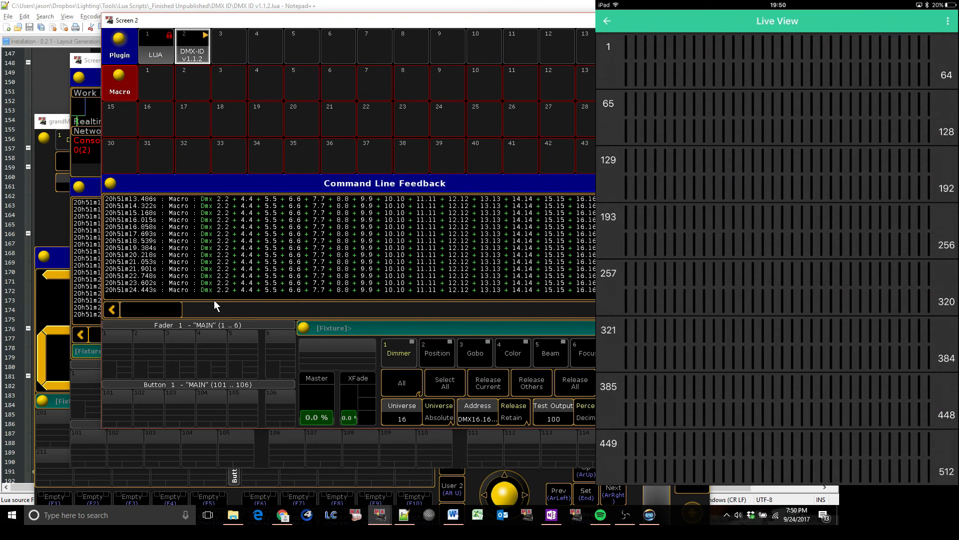
pyautogui.click(607, 21)
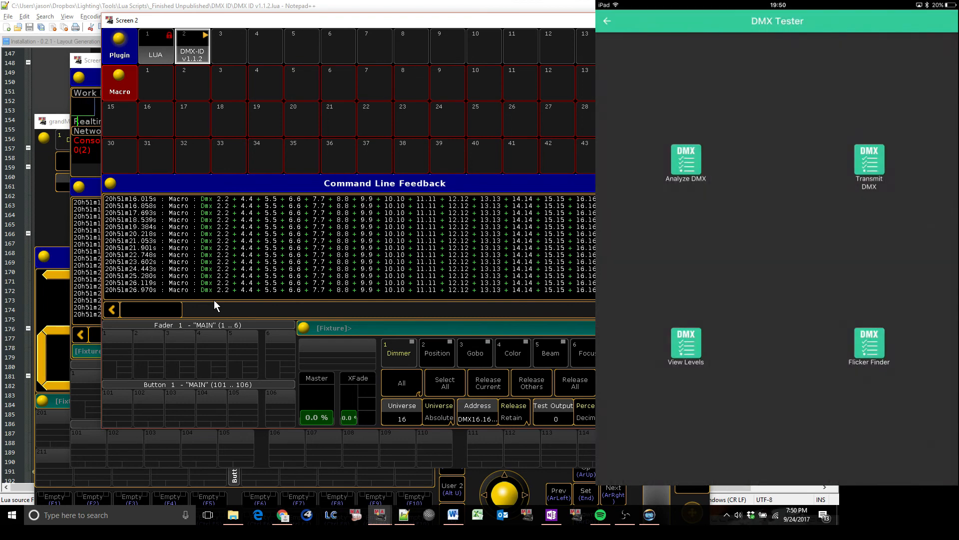
pyautogui.click(685, 343)
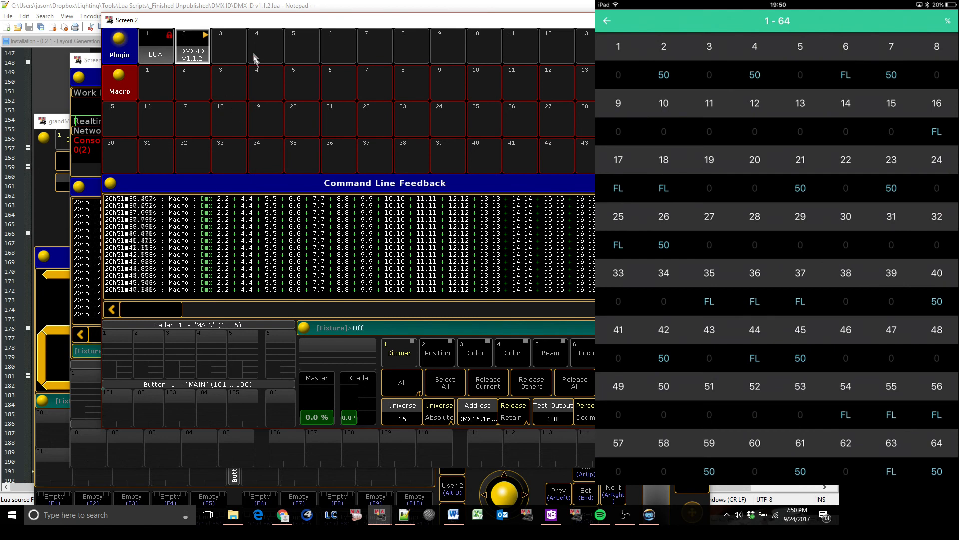
# Step: Edit plugin 2 to ignore_universes = {1}, rerun it and dismiss its warning
pyautogui.doubleClick(192, 46)
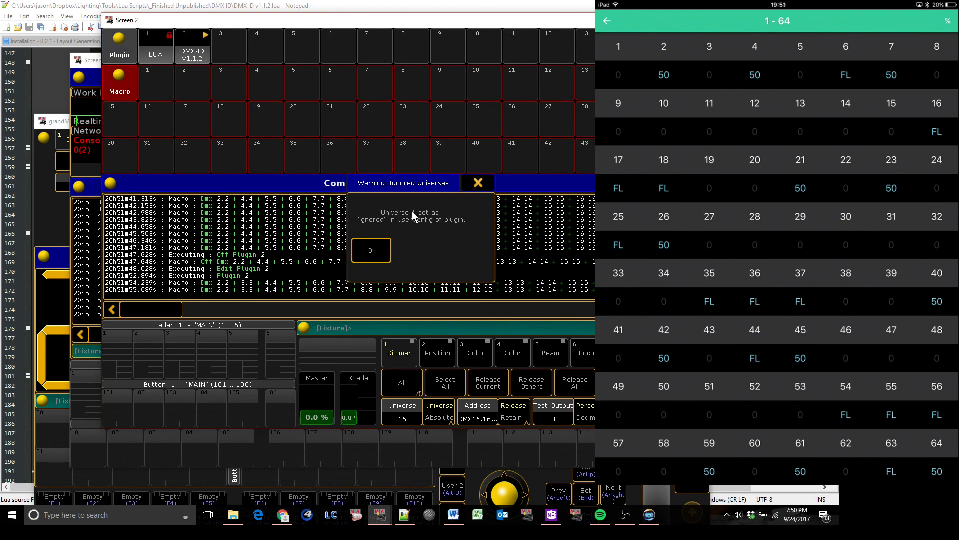
pyautogui.click(370, 250)
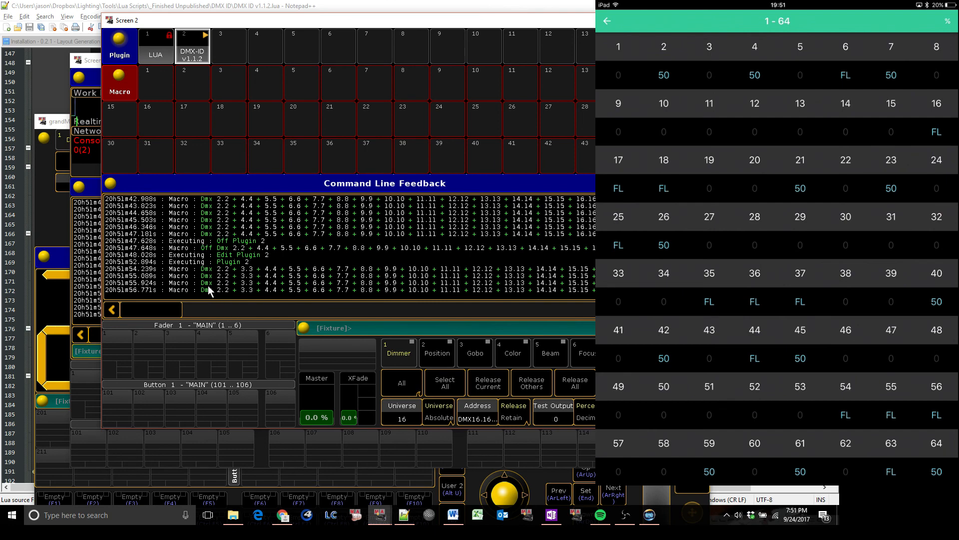